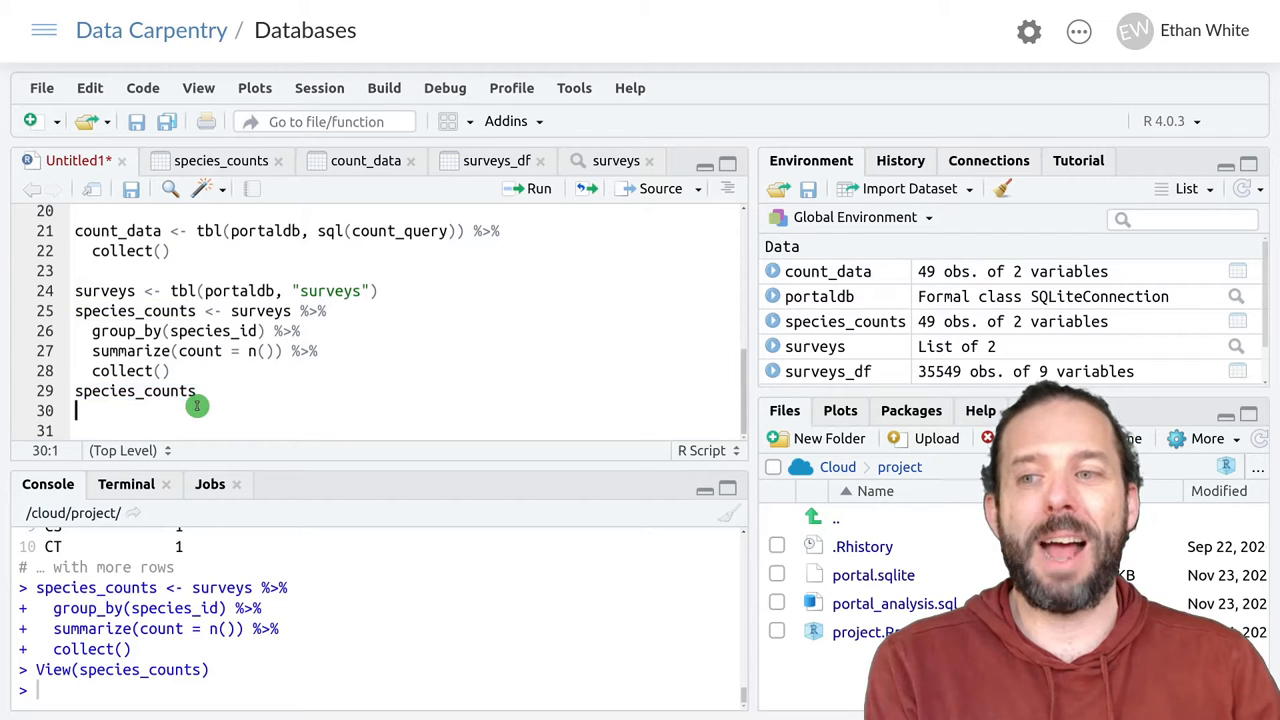
{"action": "mouse_move", "coordinate": [844, 320]}
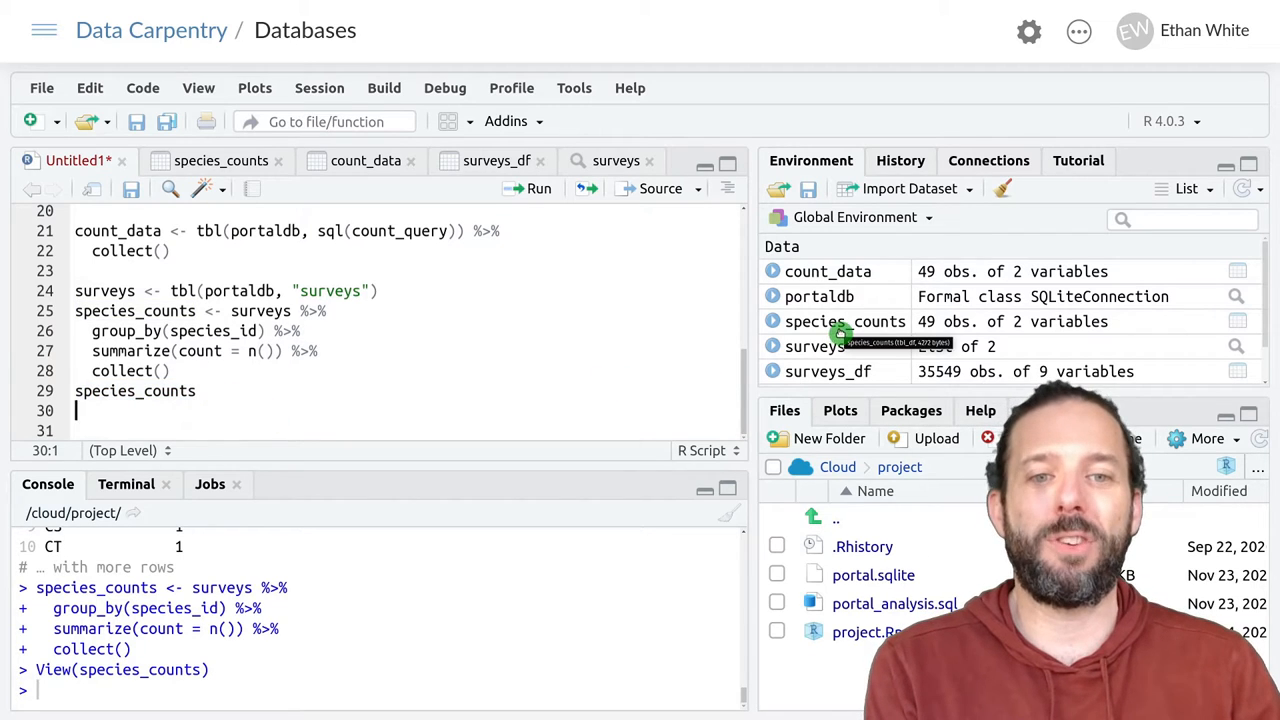
{"action": "mouse_move", "coordinate": [440, 368]}
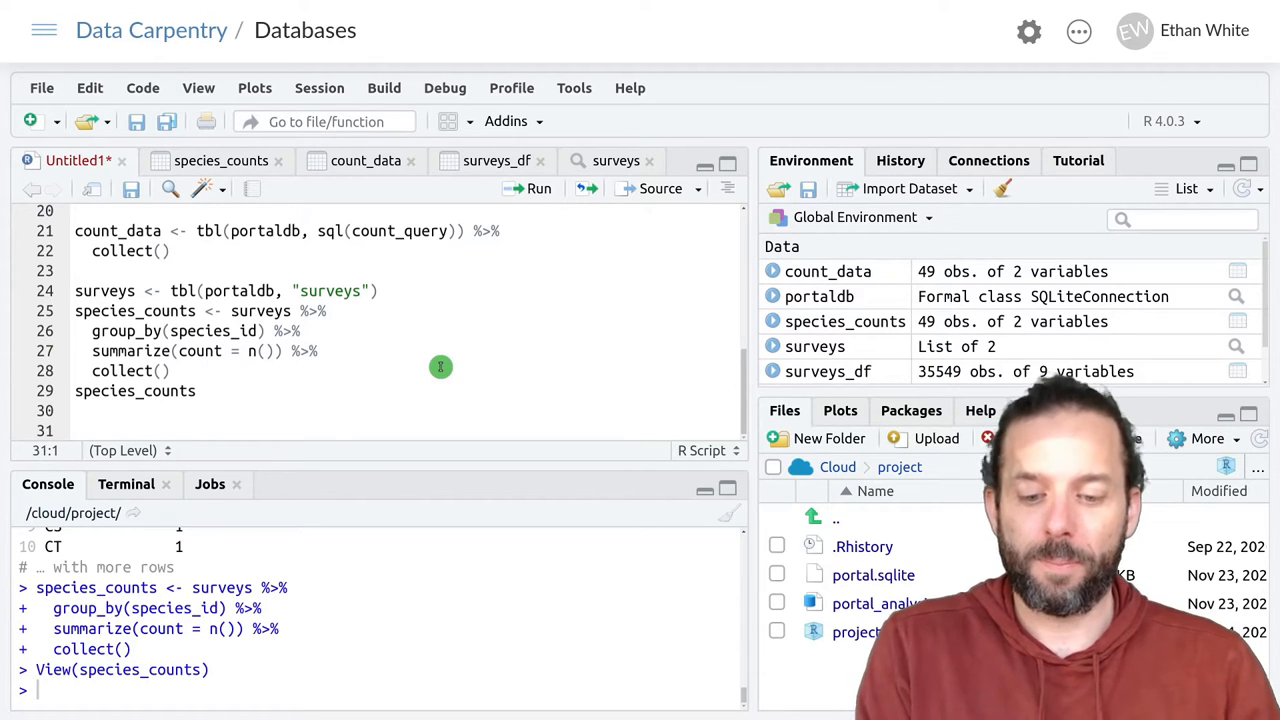
Run dbListTables(portaldb) on line 31, listing plots, species and surveys in the console.
{"action": "type", "text": "dp"}
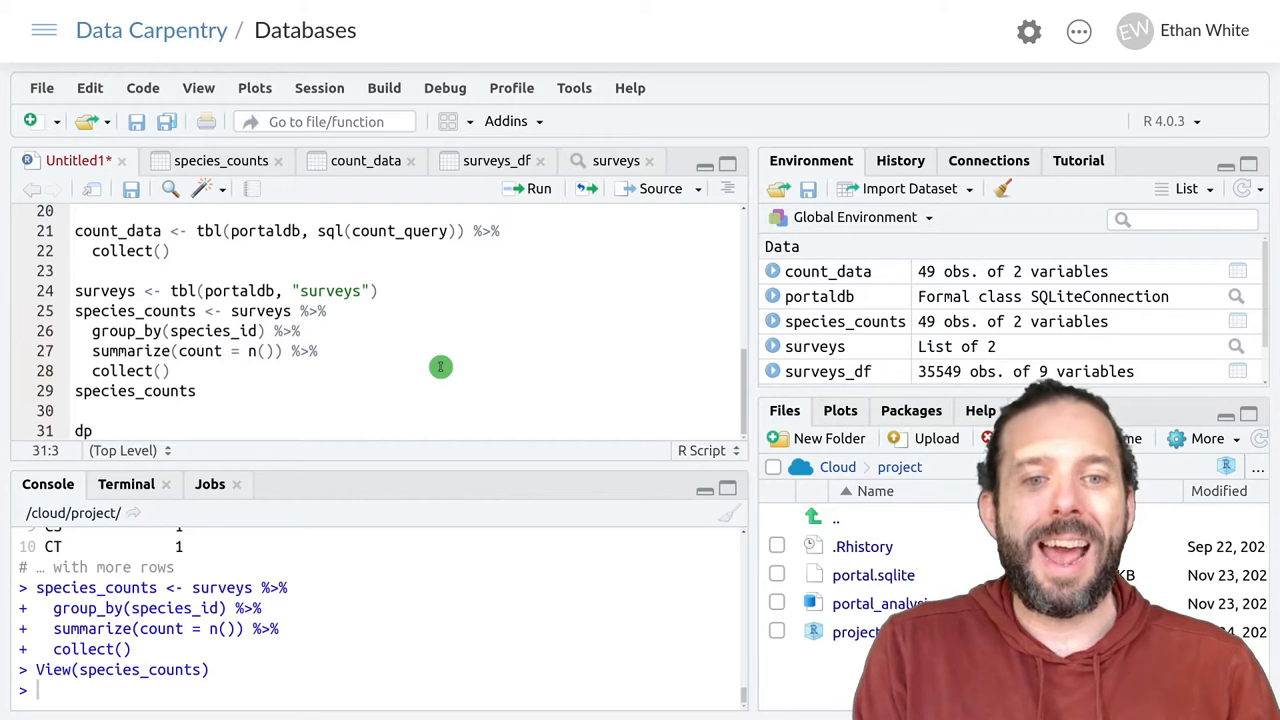
{"action": "type", "text": "bList"}
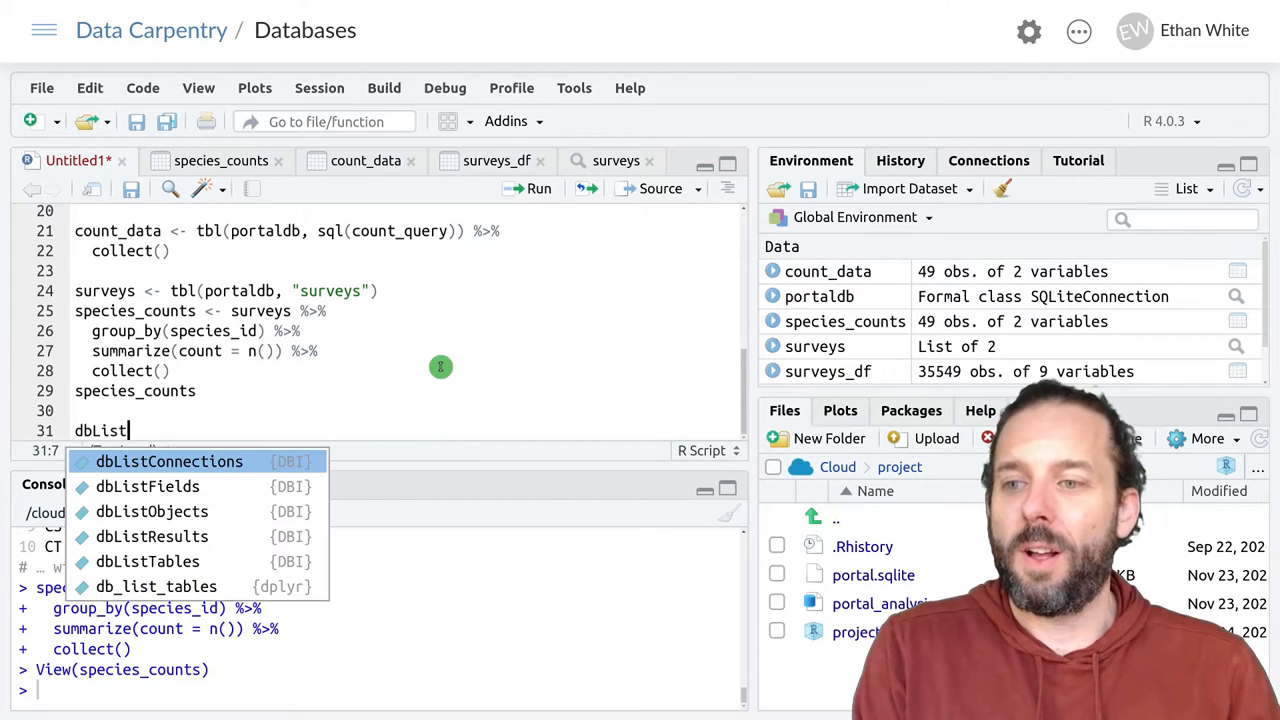
{"action": "type", "text": "Tables("}
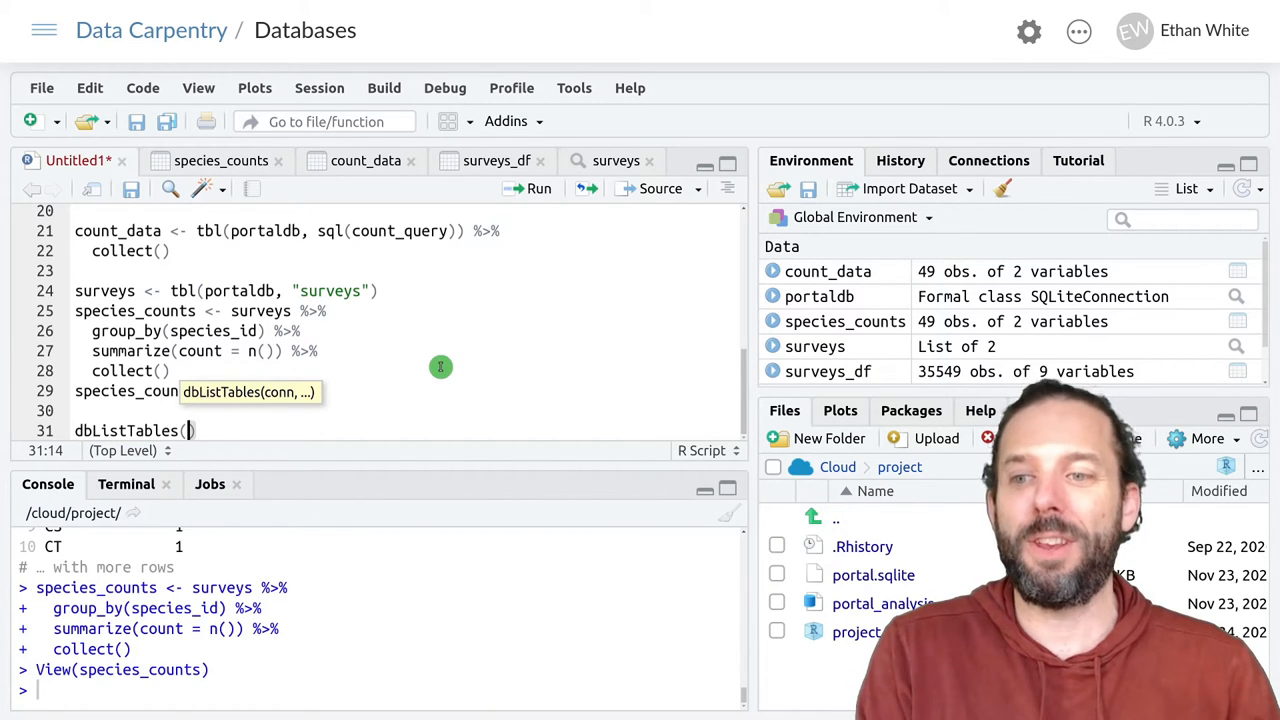
{"action": "type", "text": "portal"}
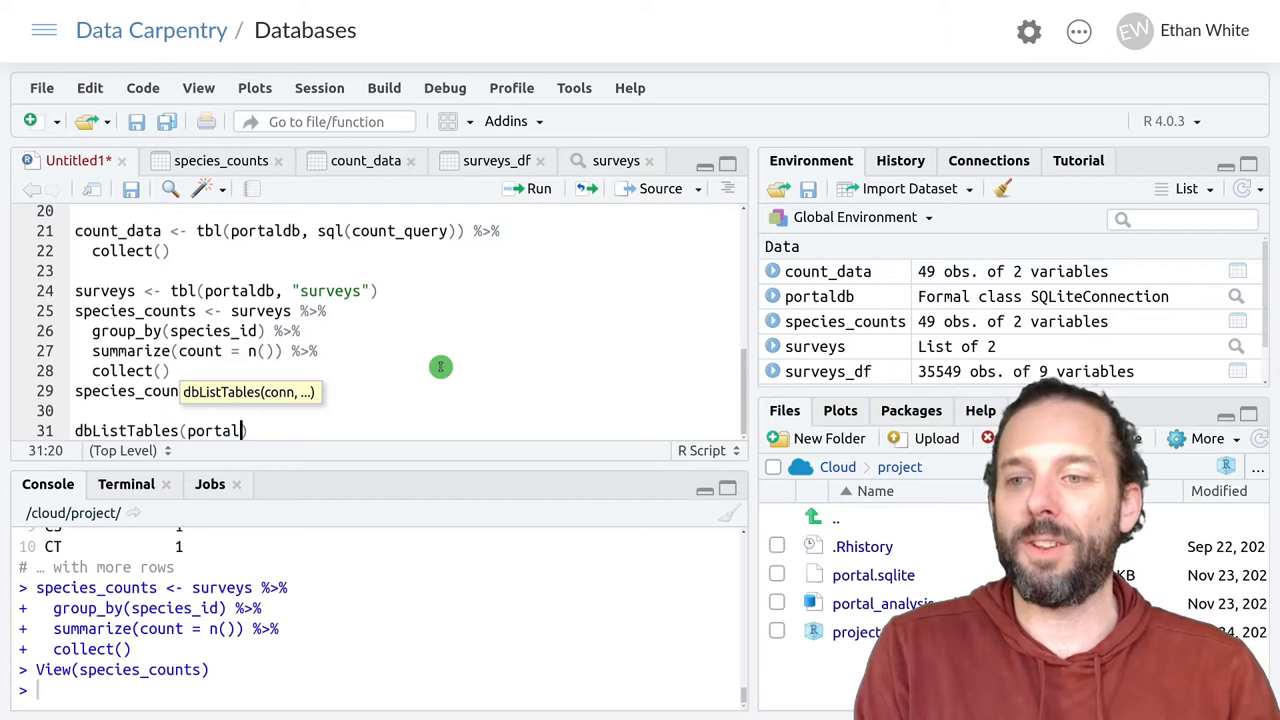
{"action": "type", "text": "db"}
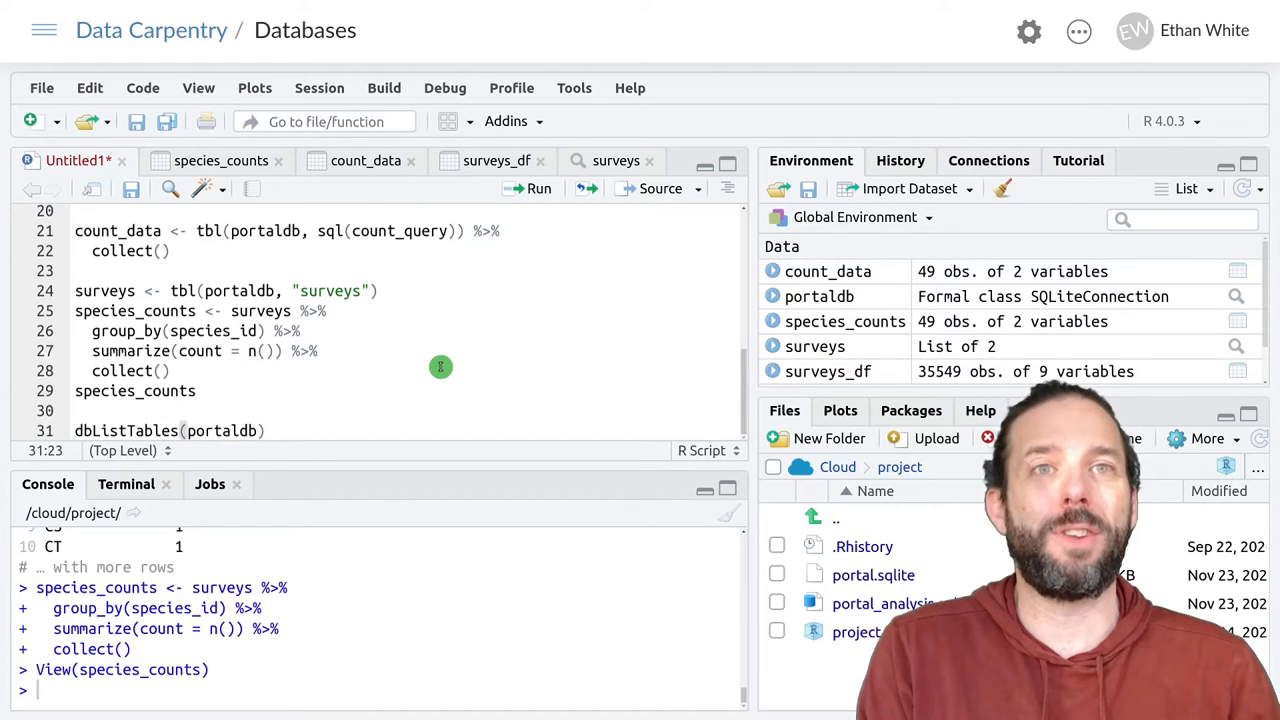
{"action": "left_click", "coordinate": [538, 188]}
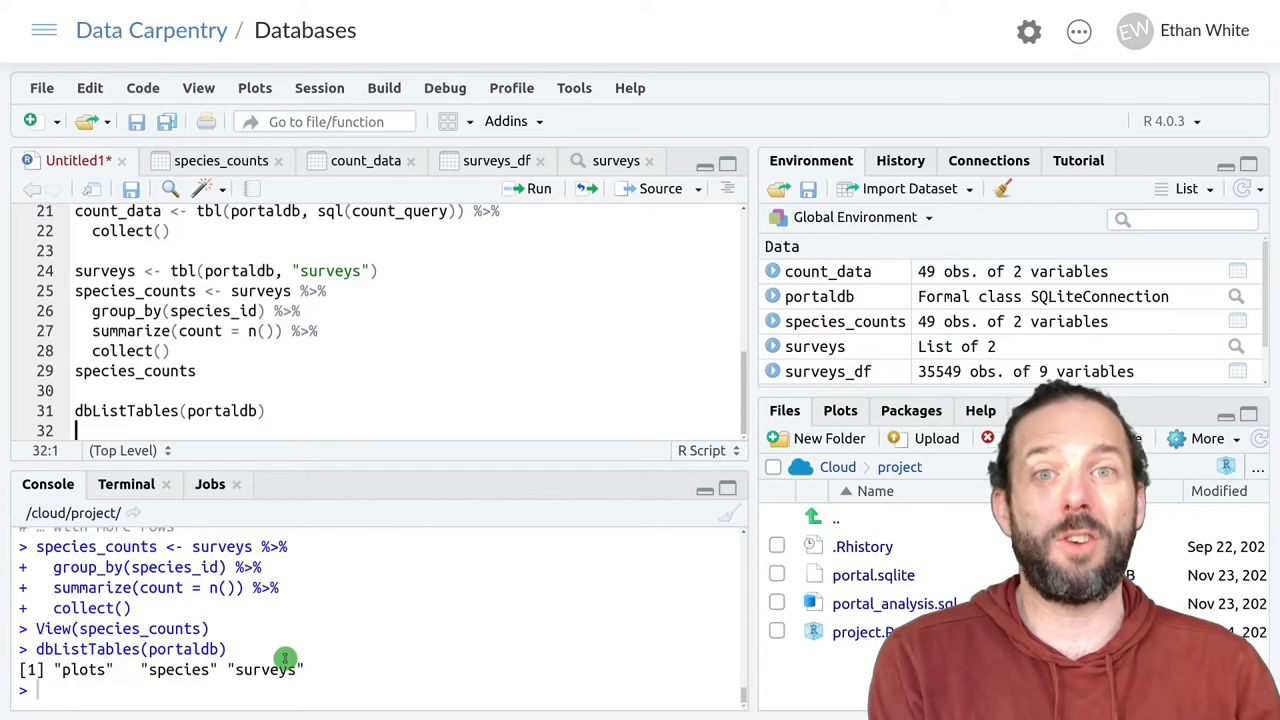
{"action": "mouse_move", "coordinate": [362, 388]}
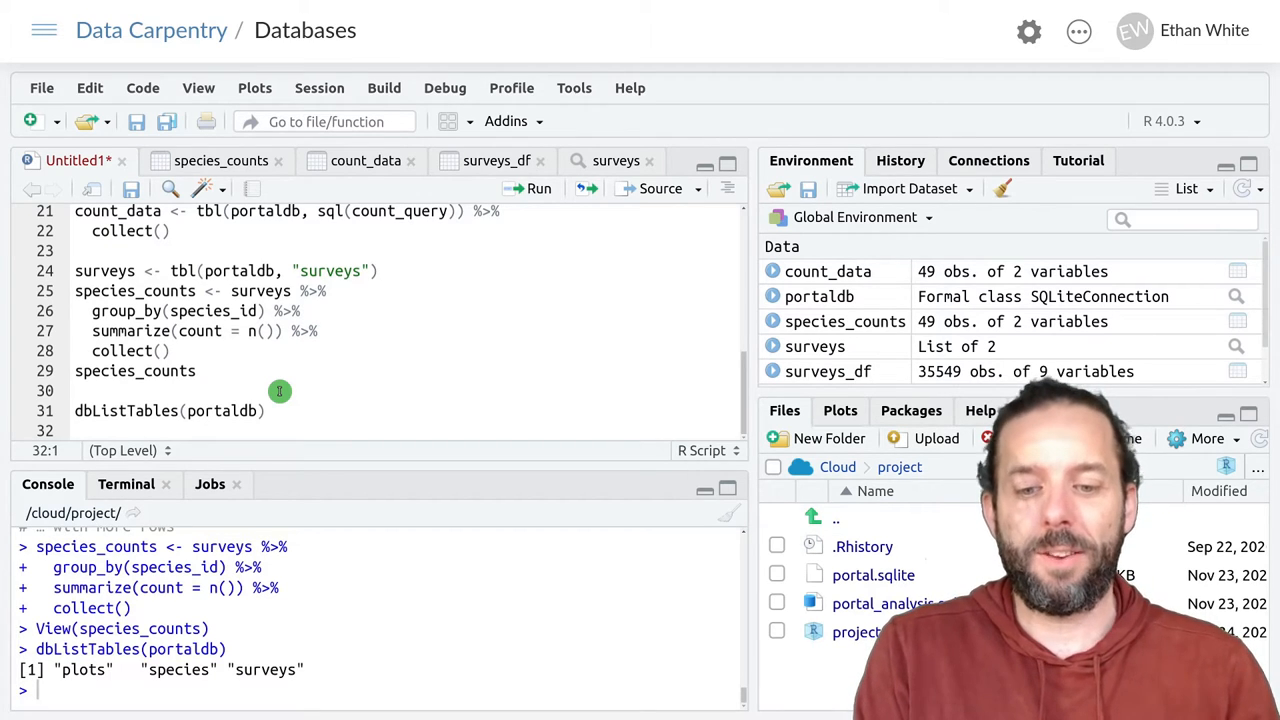
Run copy_to(portaldb, species_counts, temporary = FALSE) on line 32 to store the table permanently.
{"action": "type", "text": "copy_to("}
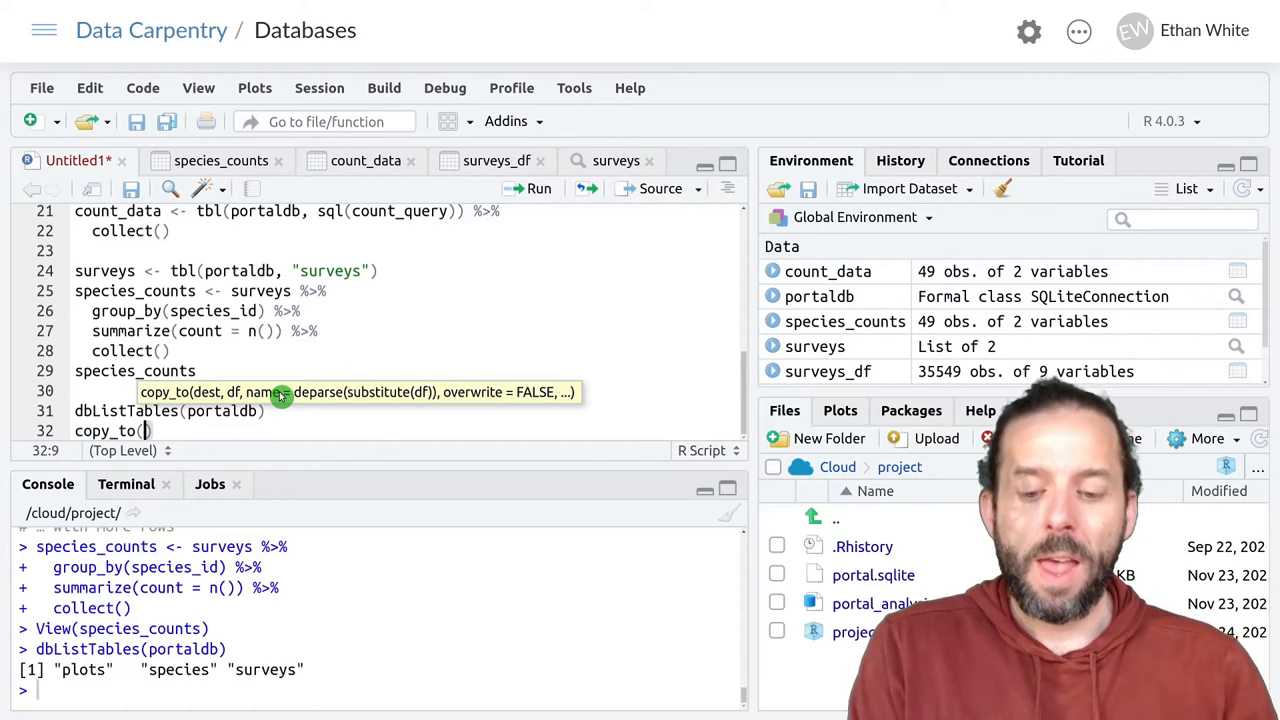
{"action": "type", "text": "p"}
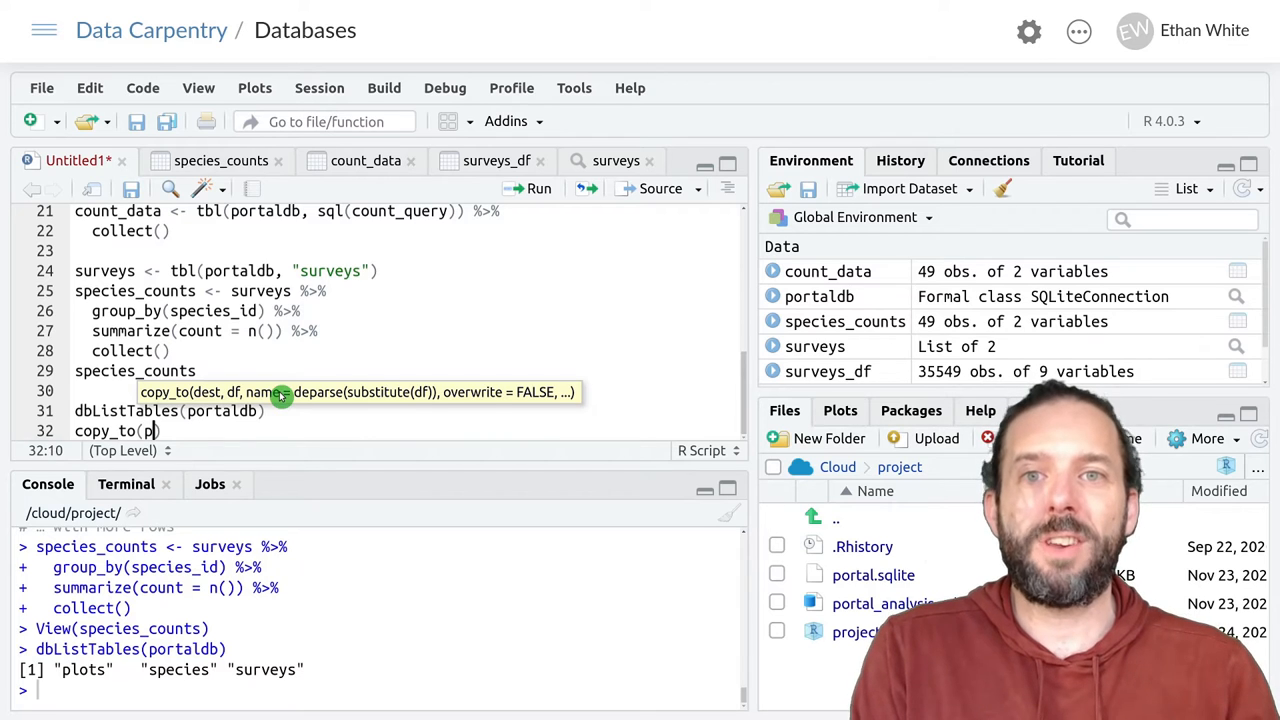
{"action": "type", "text": "ortaldb, species_counts"}
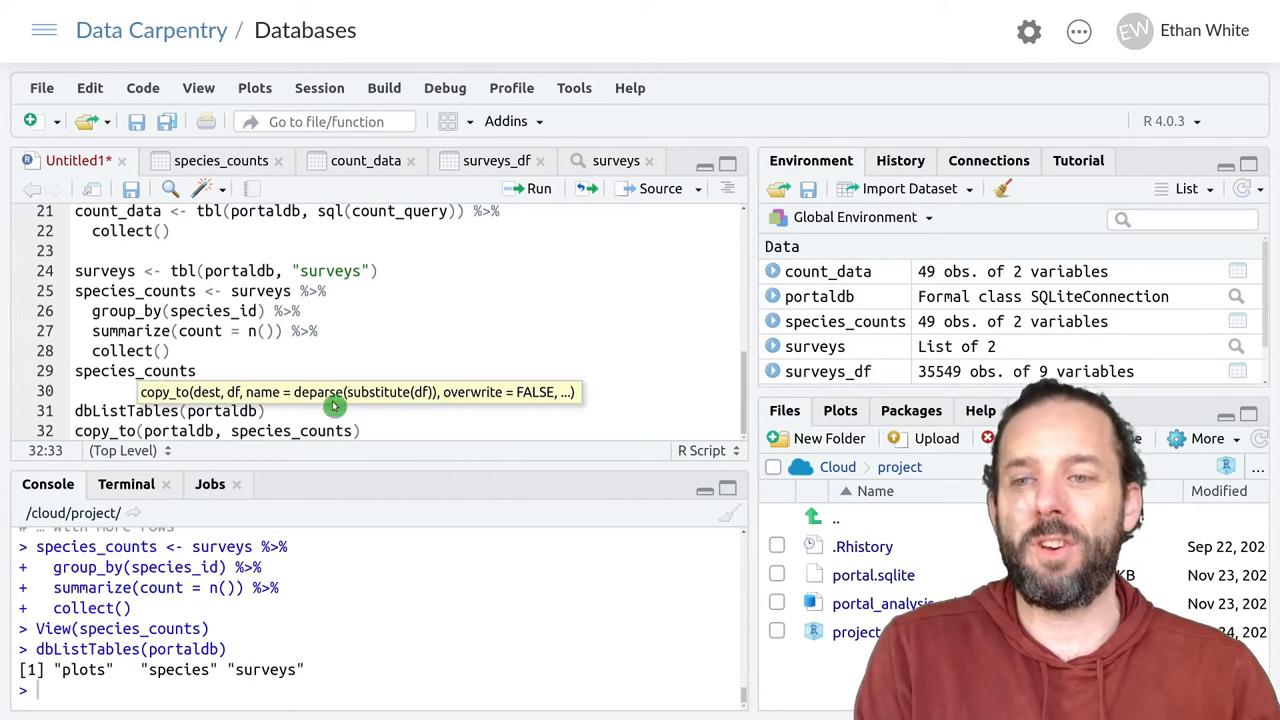
{"action": "mouse_move", "coordinate": [492, 444]}
{"action": "type", "text": ", "}
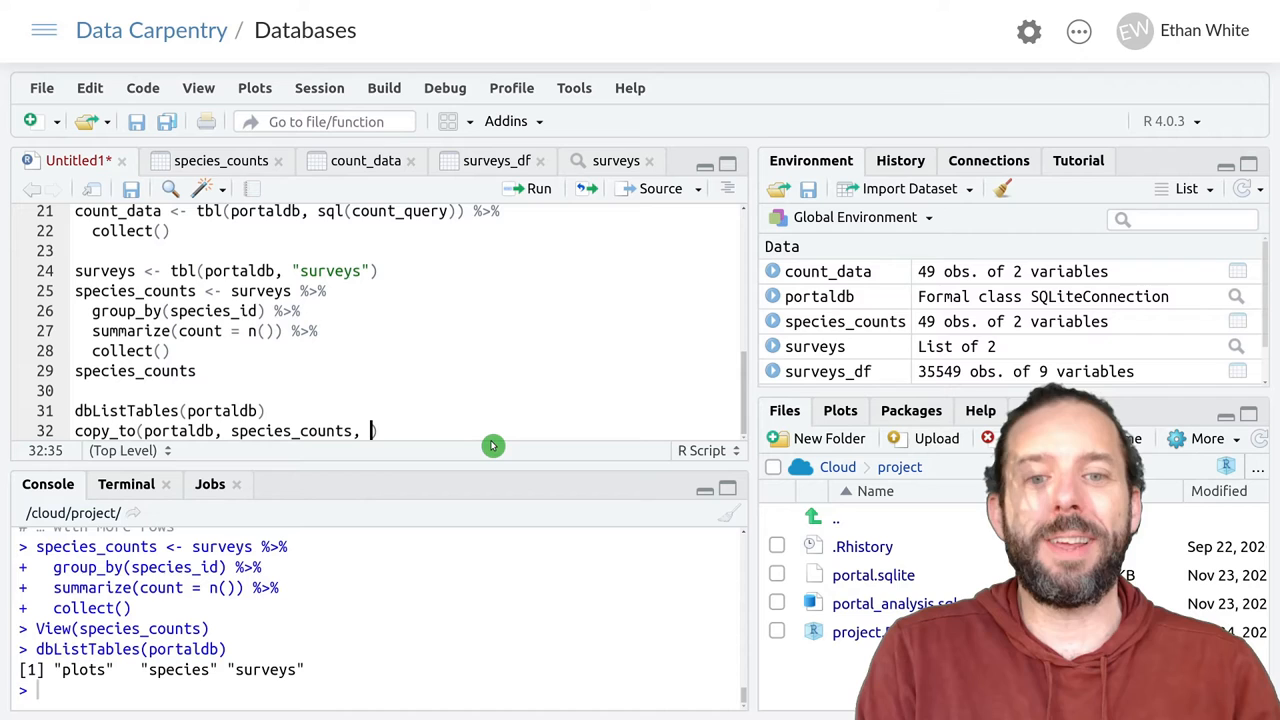
{"action": "type", "text": "temport"}
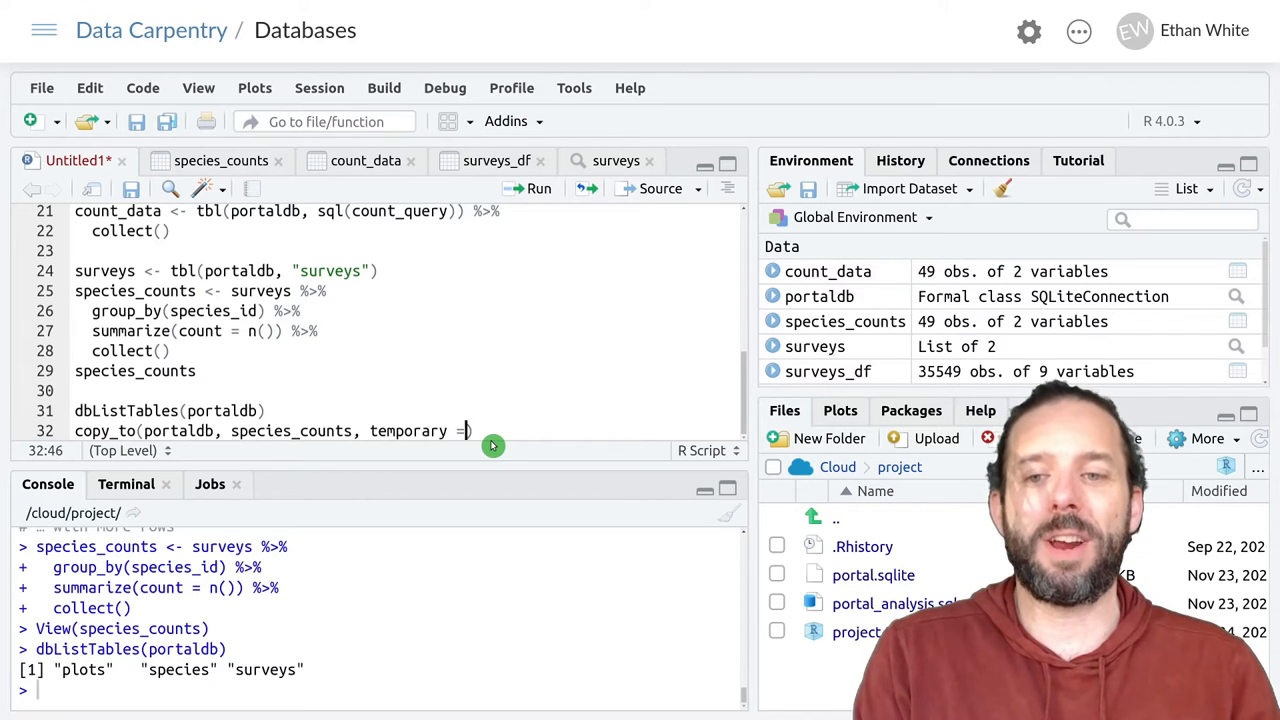
{"action": "type", "text": "FALSE"}
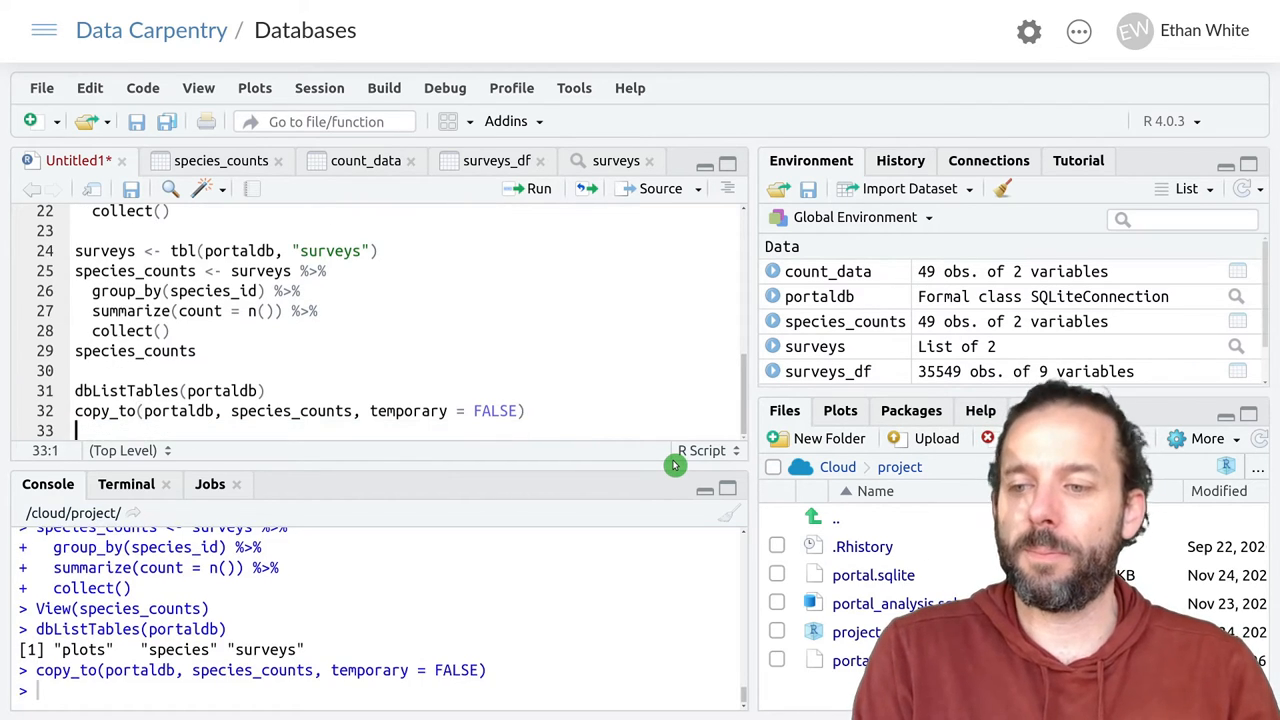
{"action": "mouse_move", "coordinate": [310, 424]}
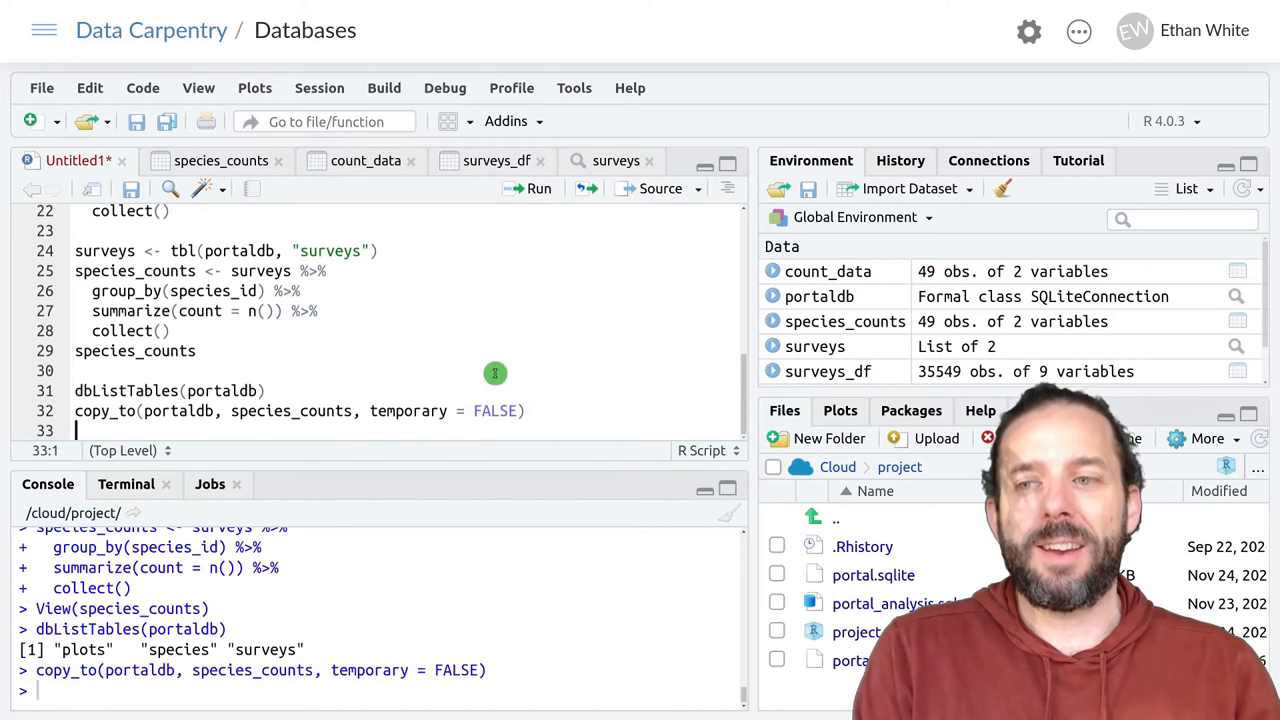
{"action": "mouse_move", "coordinate": [526, 364]}
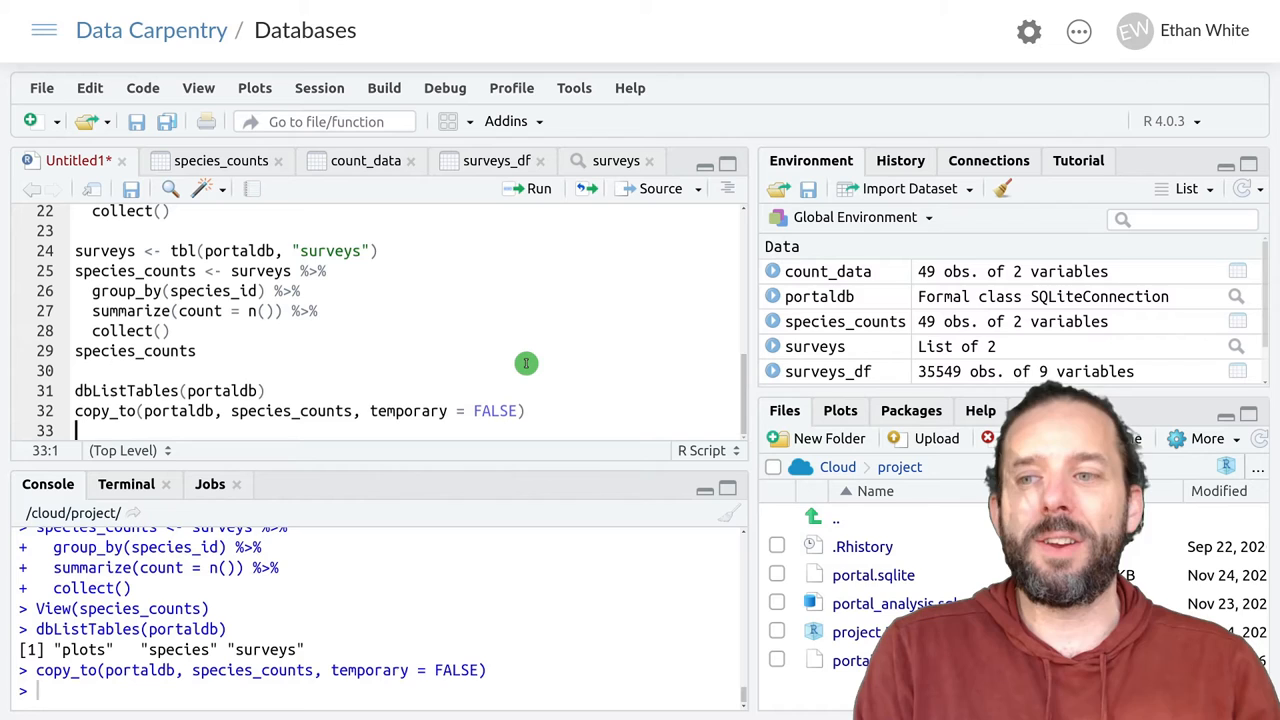
Run dbListTables(portaldb) again on line 33, now showing species_counts among the tables.
{"action": "type", "text": "dbListTable"}
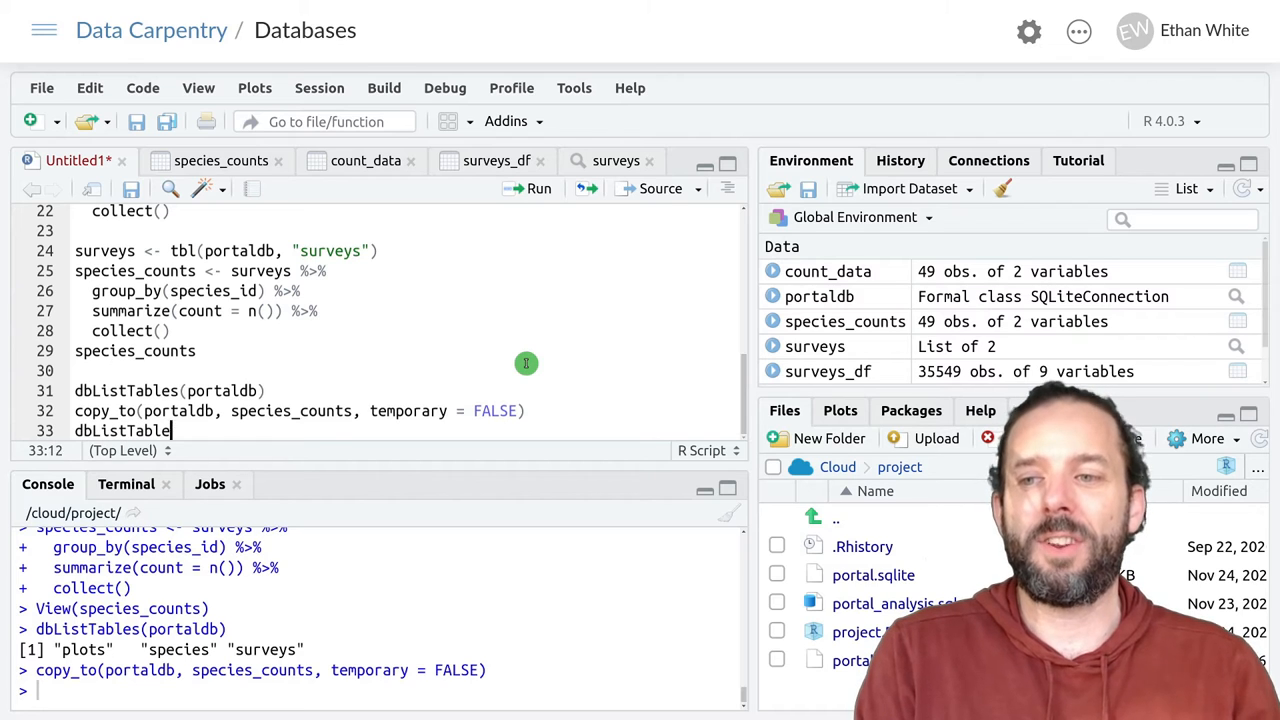
{"action": "type", "text": "(portal"}
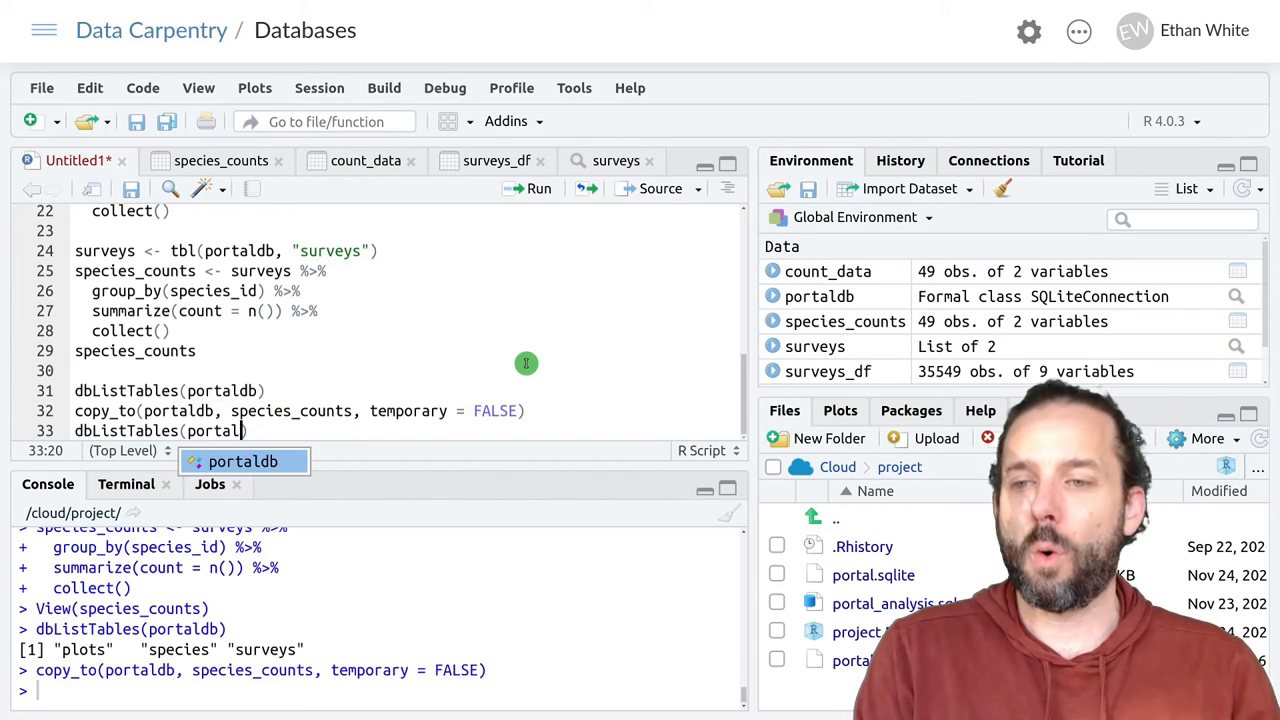
{"action": "key", "text": "Return"}
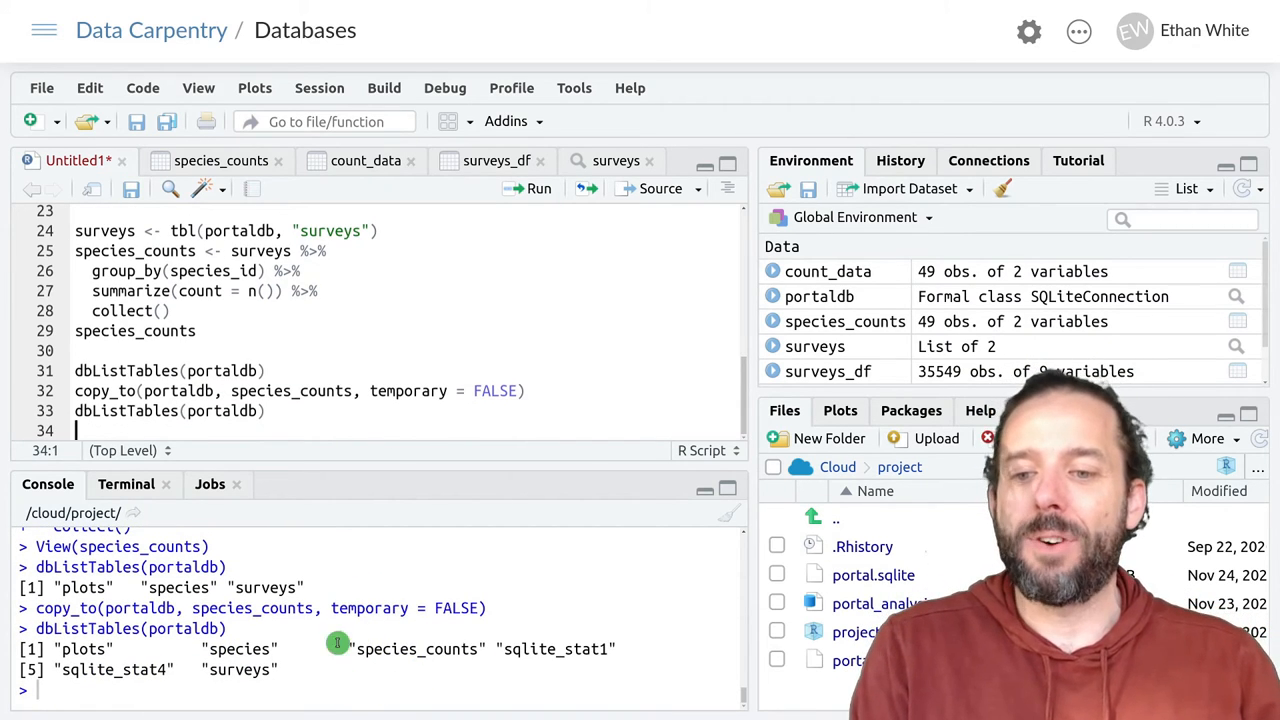
{"action": "mouse_move", "coordinate": [424, 664]}
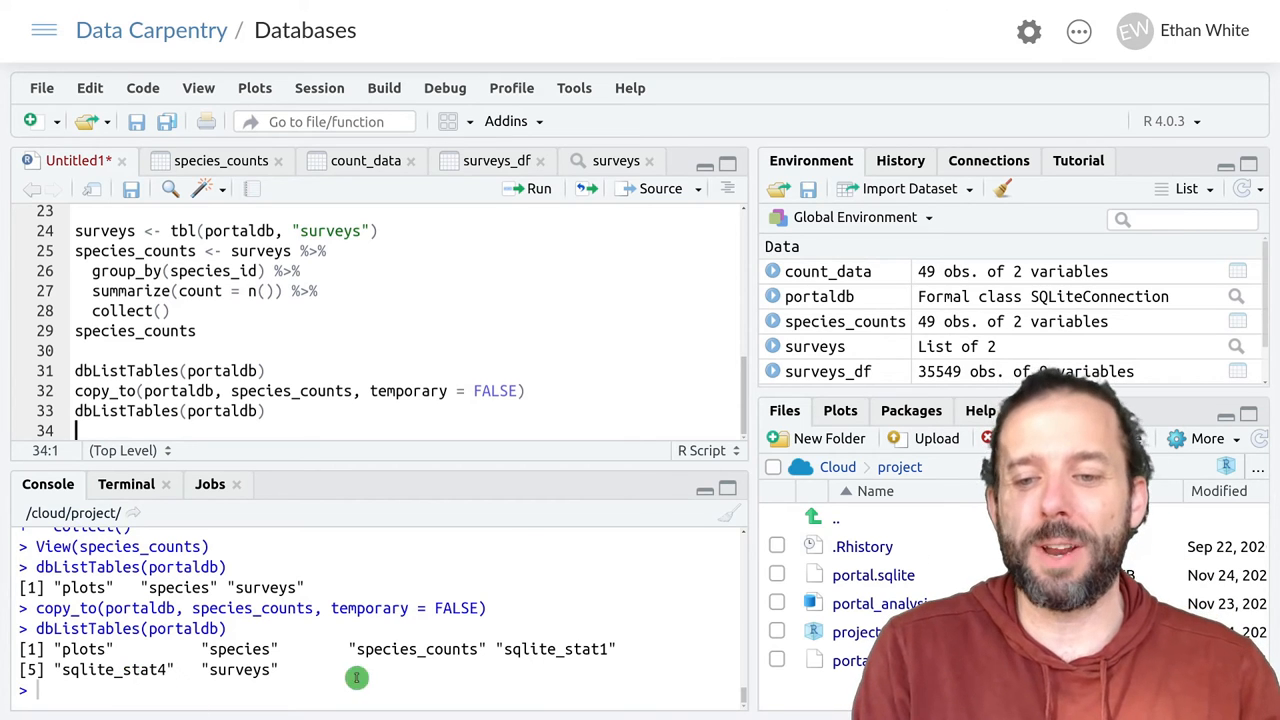
{"action": "mouse_move", "coordinate": [326, 628]}
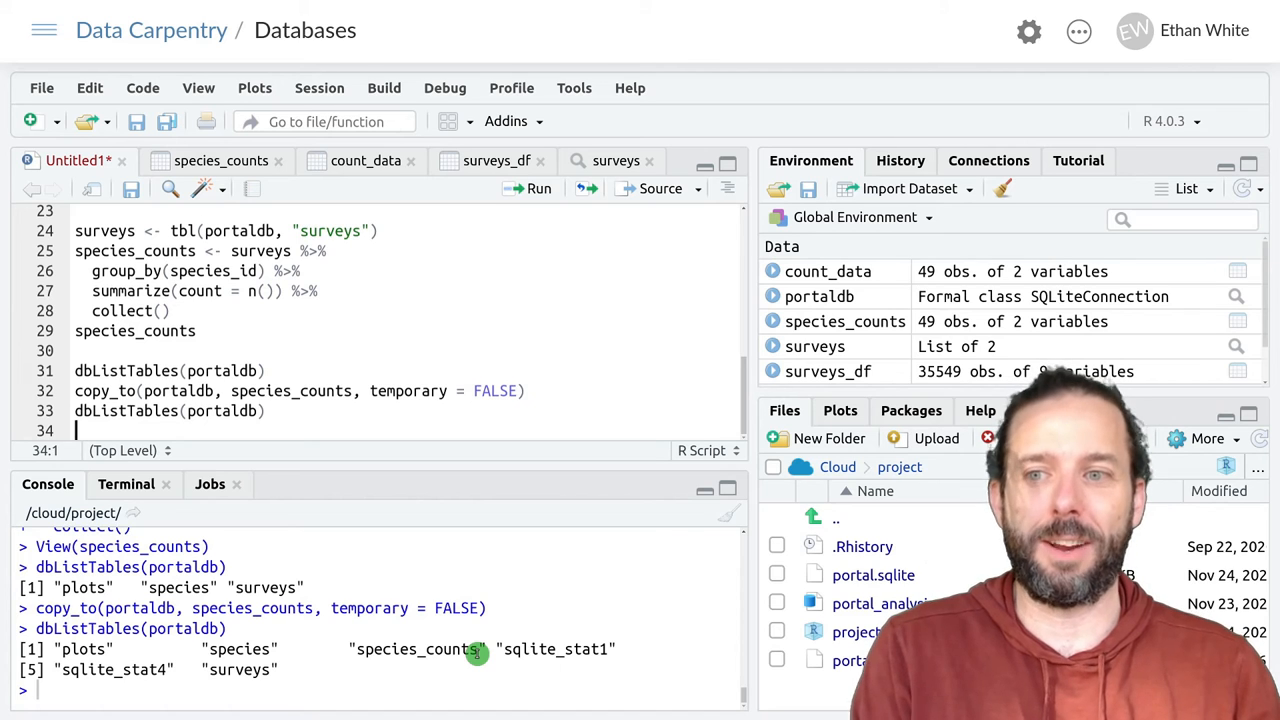
{"action": "mouse_move", "coordinate": [470, 650]}
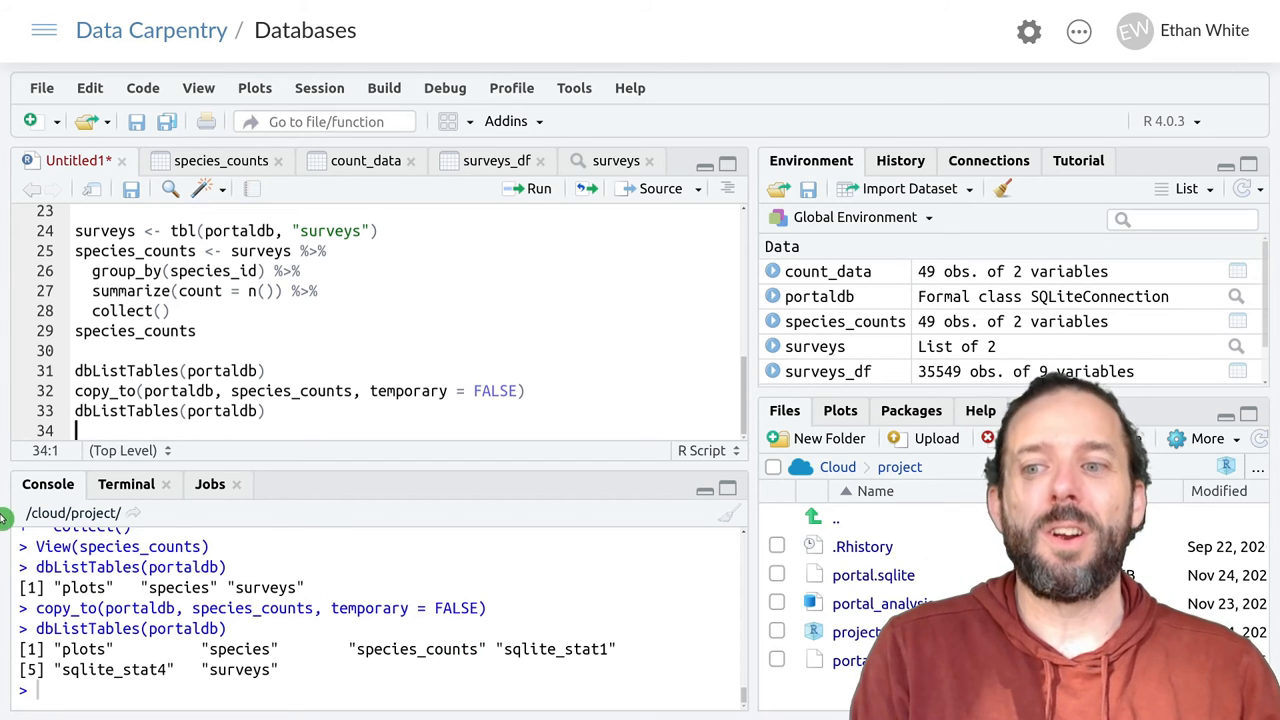
{"action": "mouse_move", "coordinate": [500, 316]}
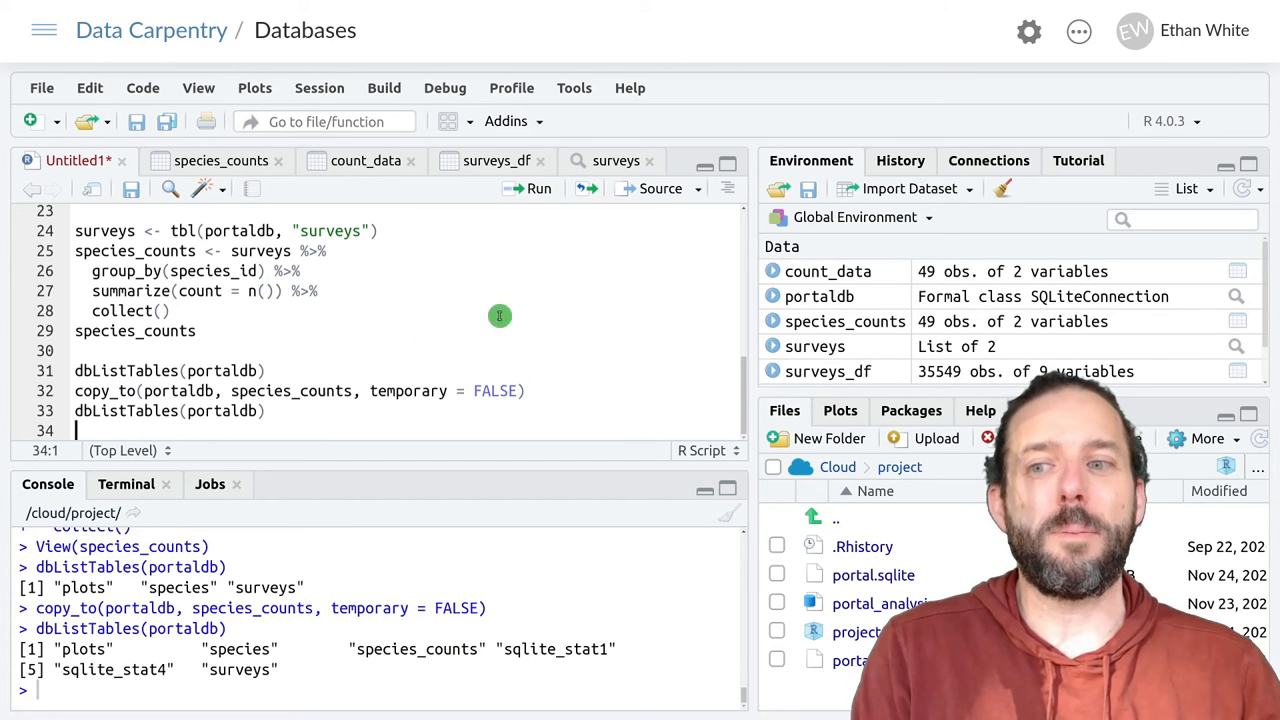